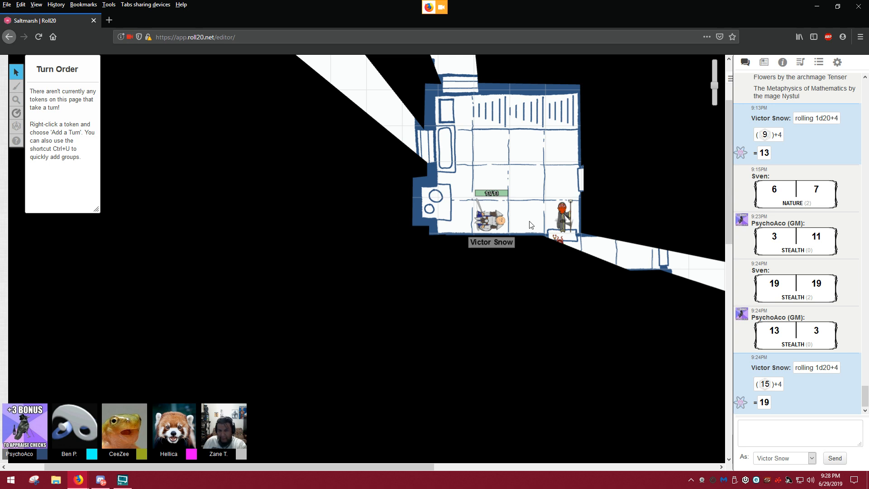
{"action": "mouse_move", "coordinate": [529, 226]}
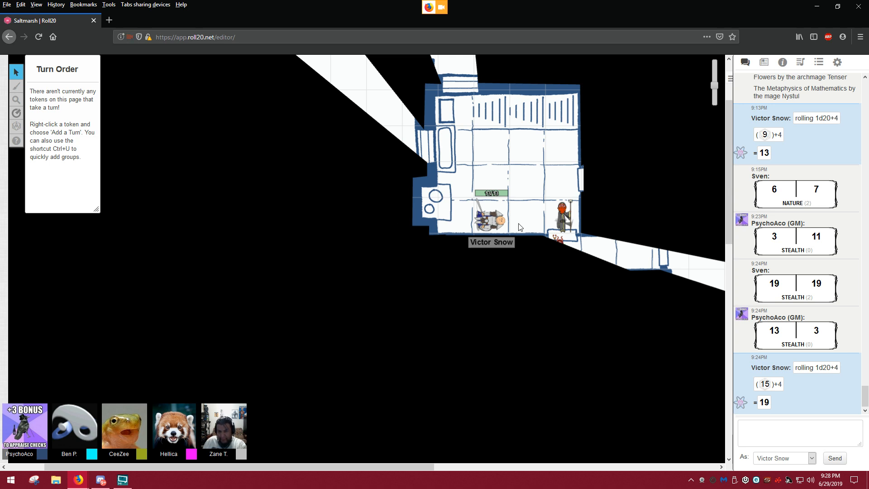
Step: Nudge Victor Snow's token slightly within the room near the bed
{"action": "left_click", "coordinate": [490, 219]}
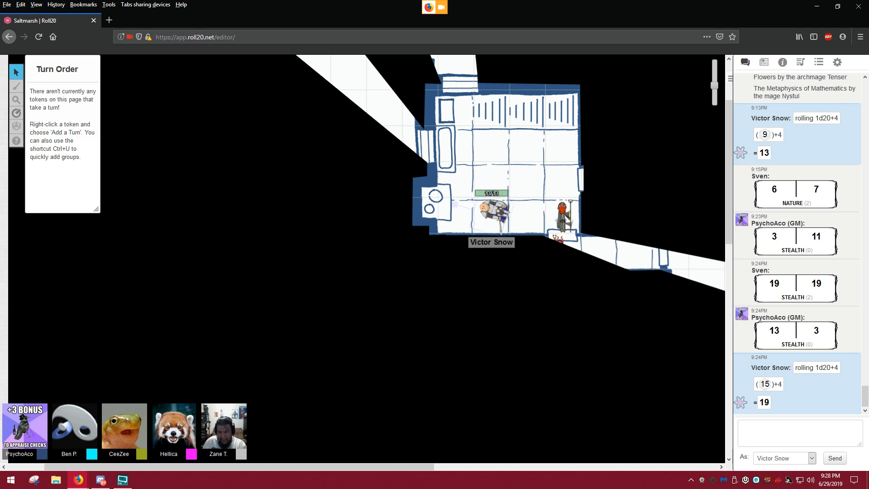
{"action": "left_click", "coordinate": [492, 210]}
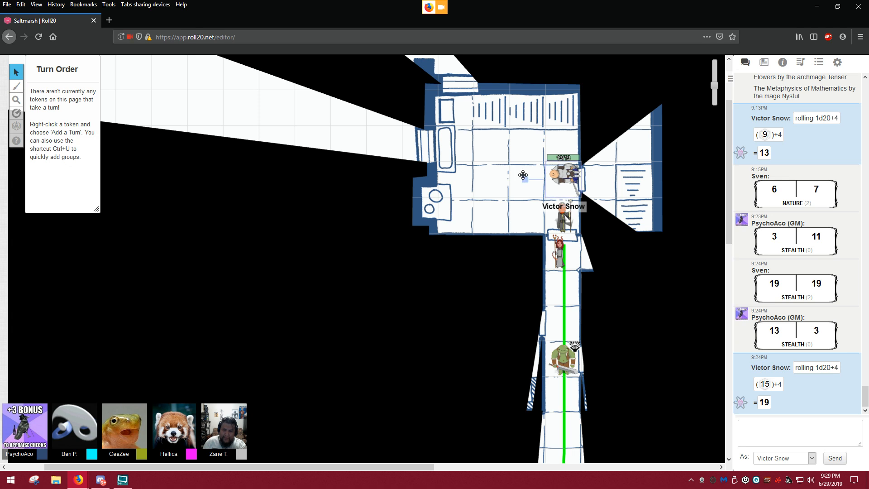
{"action": "mouse_move", "coordinate": [525, 177]}
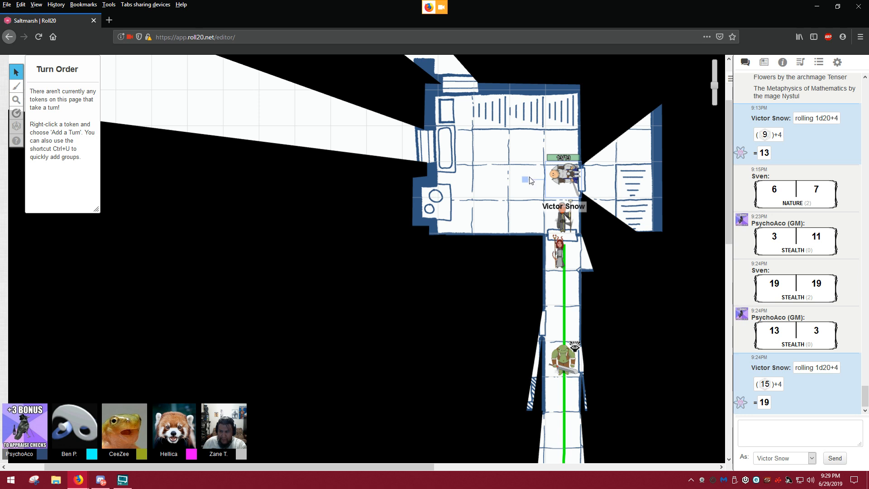
{"action": "mouse_move", "coordinate": [532, 182]}
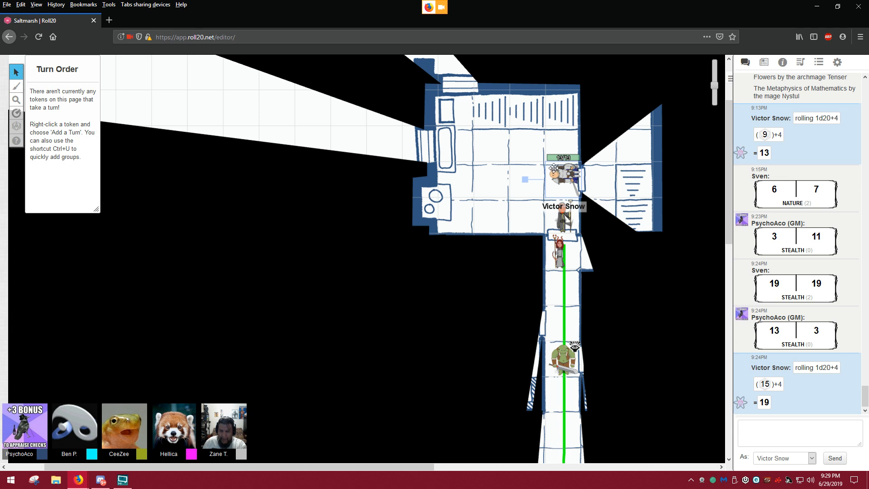
{"action": "mouse_move", "coordinate": [563, 286]}
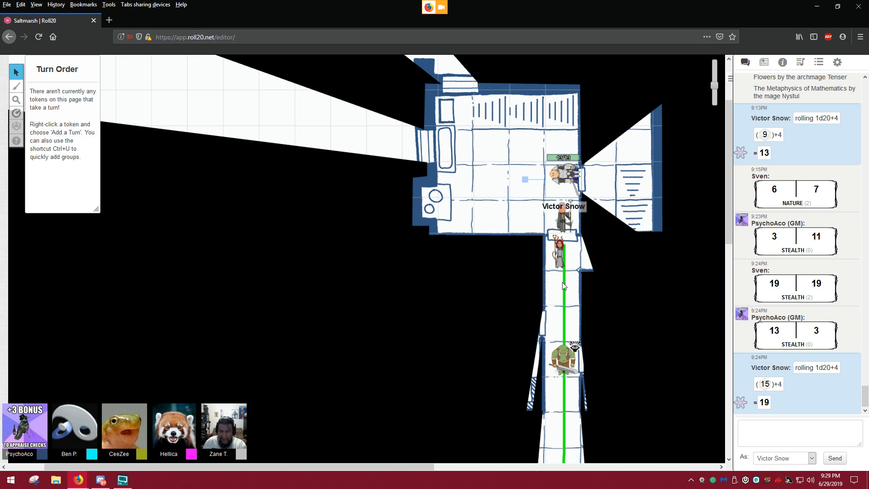
{"action": "mouse_move", "coordinate": [557, 279]}
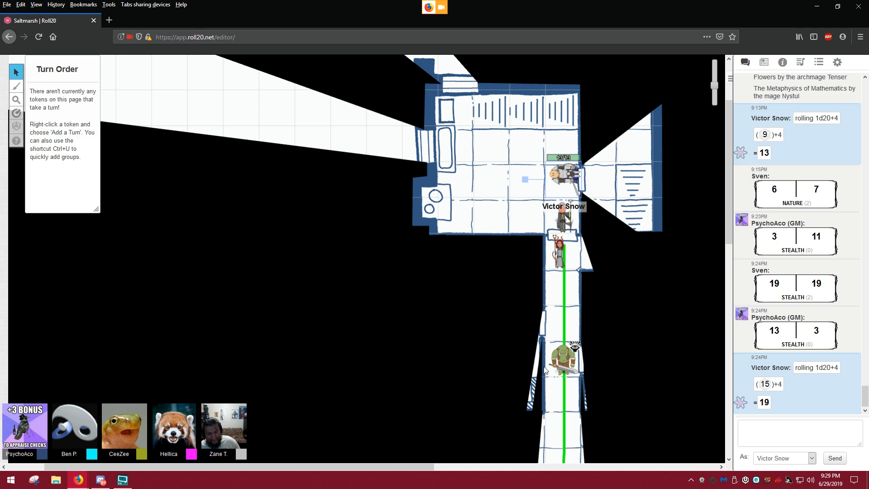
{"action": "mouse_move", "coordinate": [520, 342]}
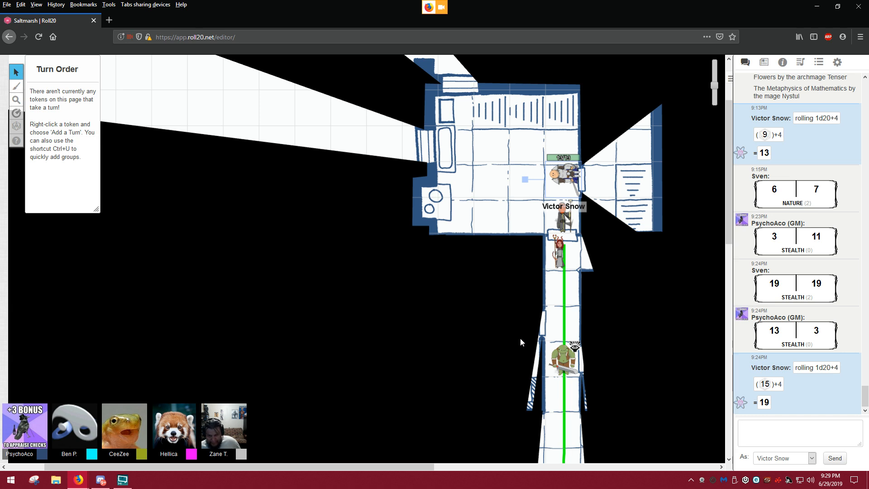
{"action": "mouse_move", "coordinate": [526, 340]}
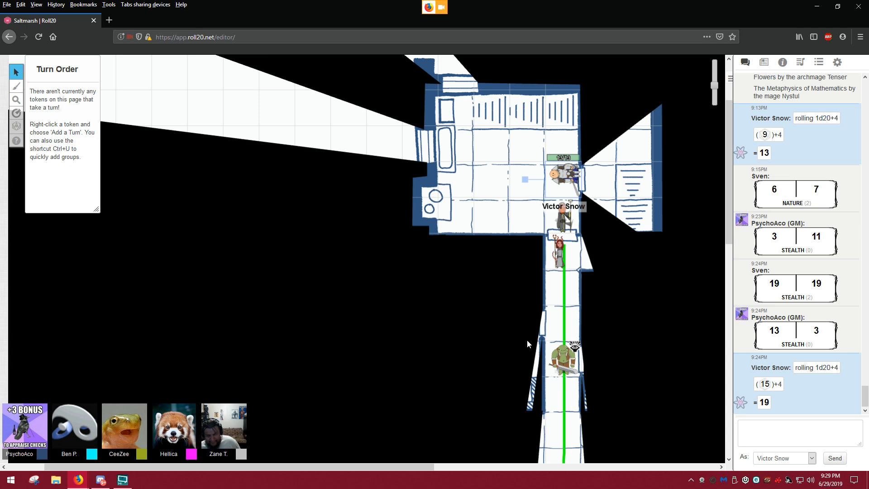
{"action": "mouse_move", "coordinate": [528, 356]}
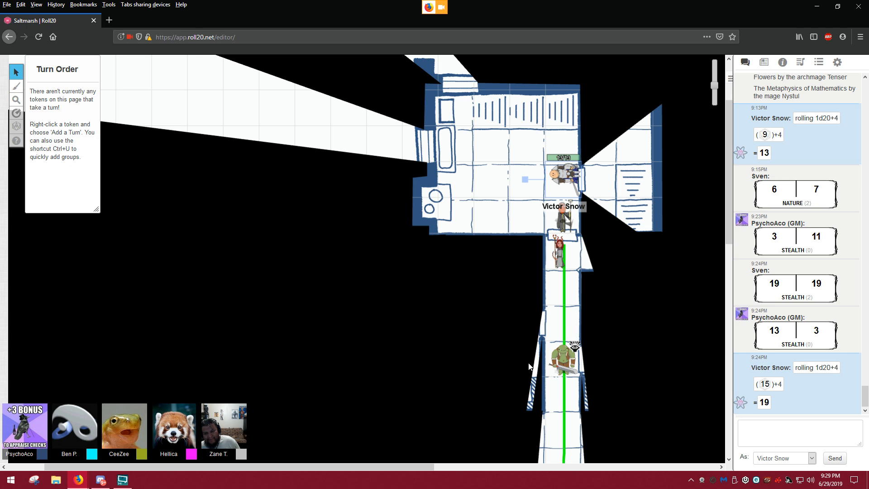
{"action": "mouse_move", "coordinate": [531, 378]}
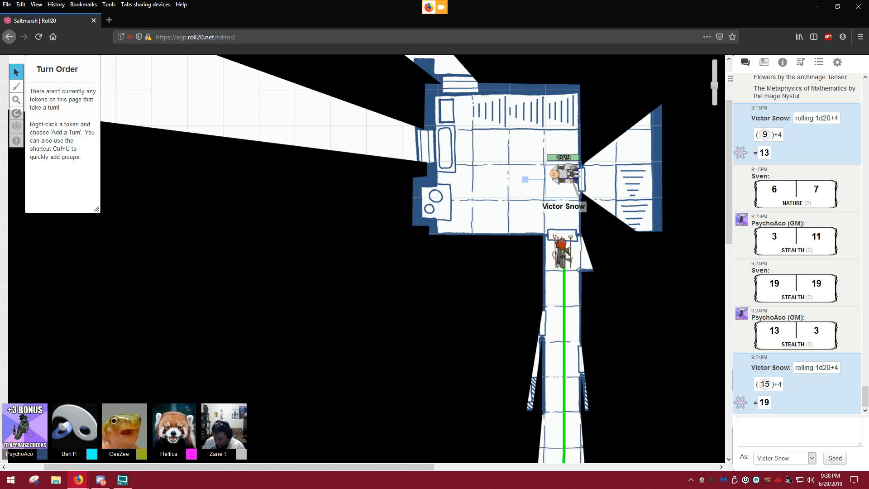
{"action": "left_click_drag", "start_coordinate": [562, 248], "coordinate": [562, 287]}
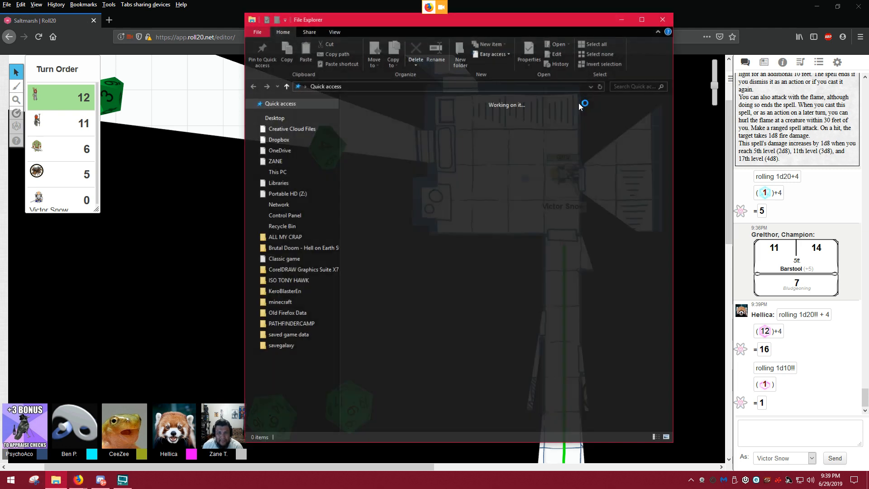
{"action": "left_click", "coordinate": [661, 19]}
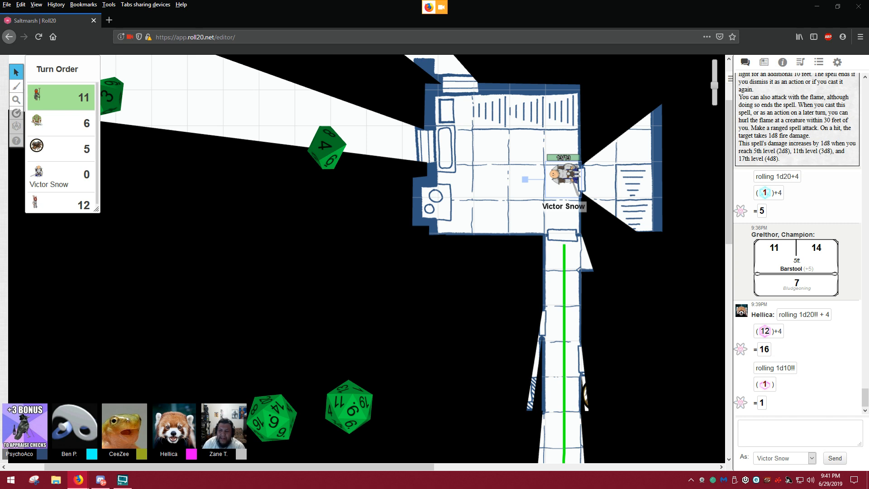
{"action": "mouse_move", "coordinate": [604, 308]}
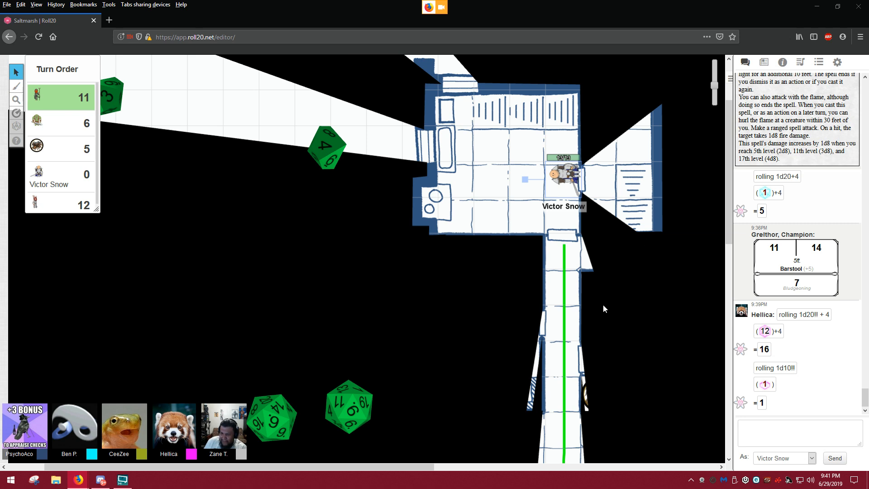
{"action": "mouse_move", "coordinate": [612, 292]}
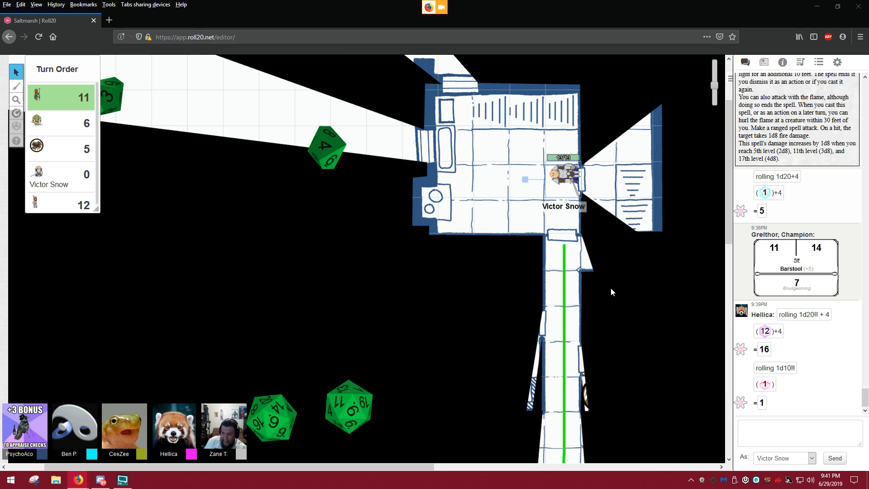
{"action": "mouse_move", "coordinate": [590, 299]}
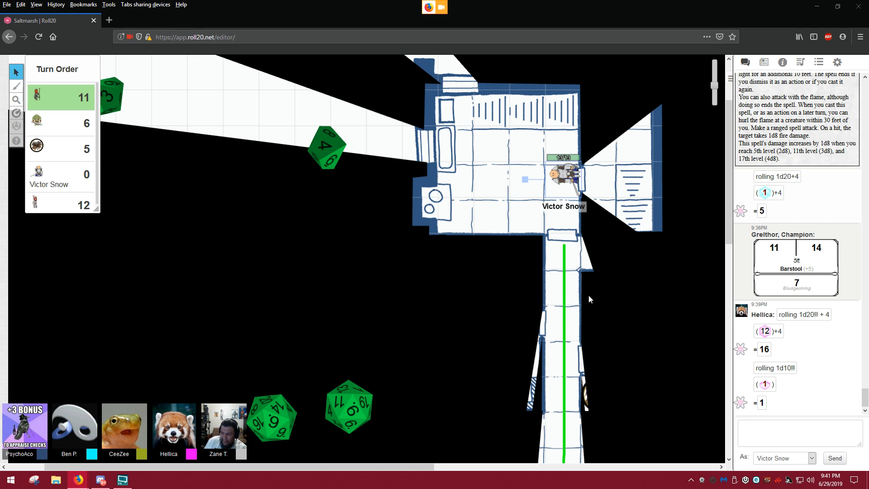
{"action": "mouse_move", "coordinate": [606, 290]}
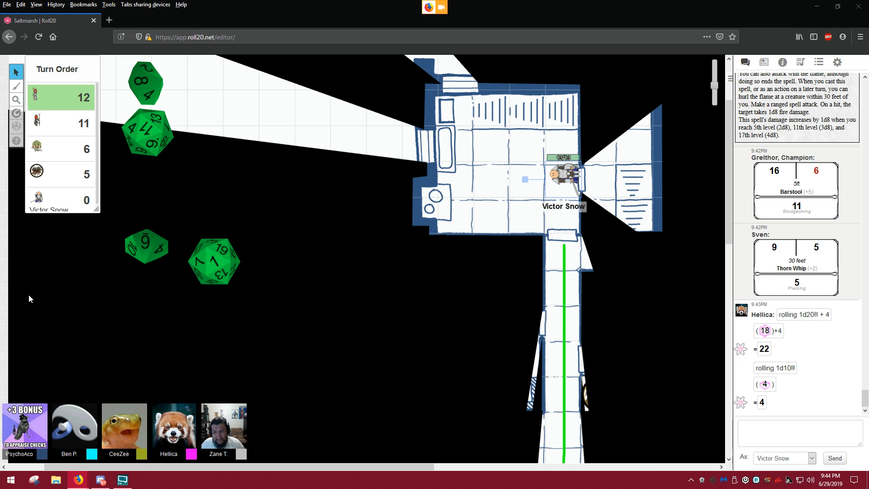
Step: Open the Adv. Dice Roller from the dice menu and set Exploding to Separate
{"action": "left_click", "coordinate": [16, 100]}
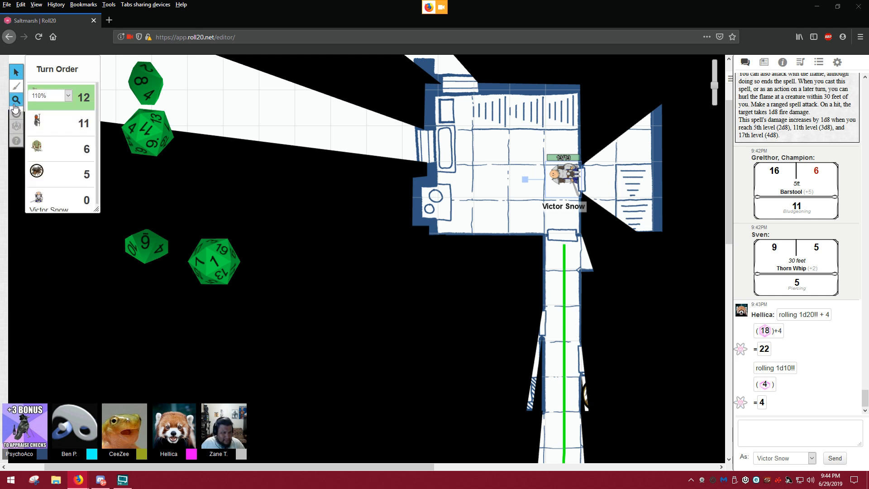
{"action": "left_click", "coordinate": [16, 126]}
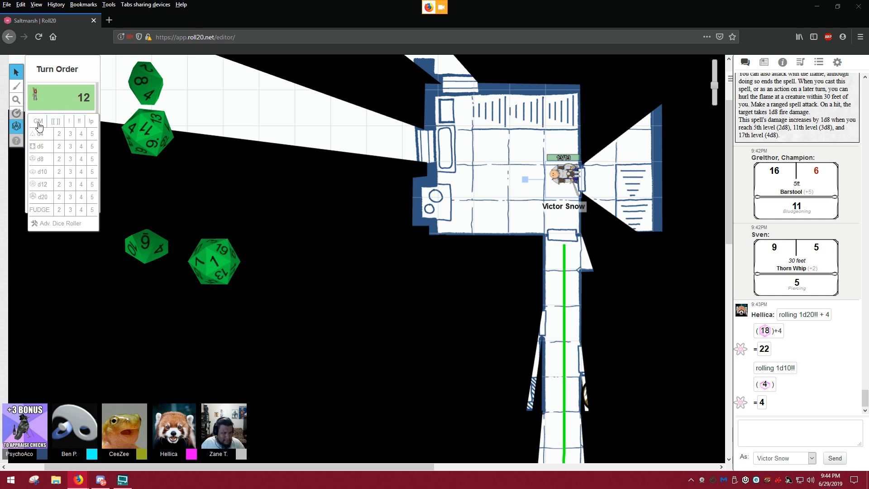
{"action": "left_click", "coordinate": [40, 133]}
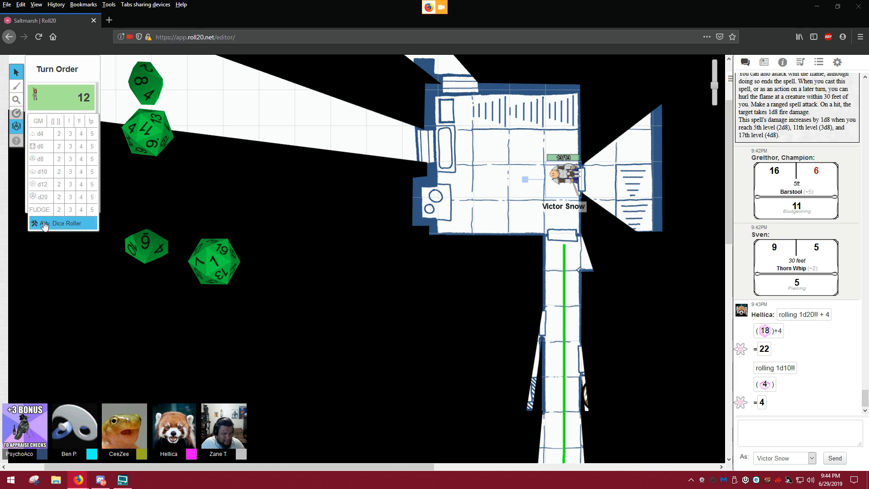
{"action": "left_click", "coordinate": [64, 223]}
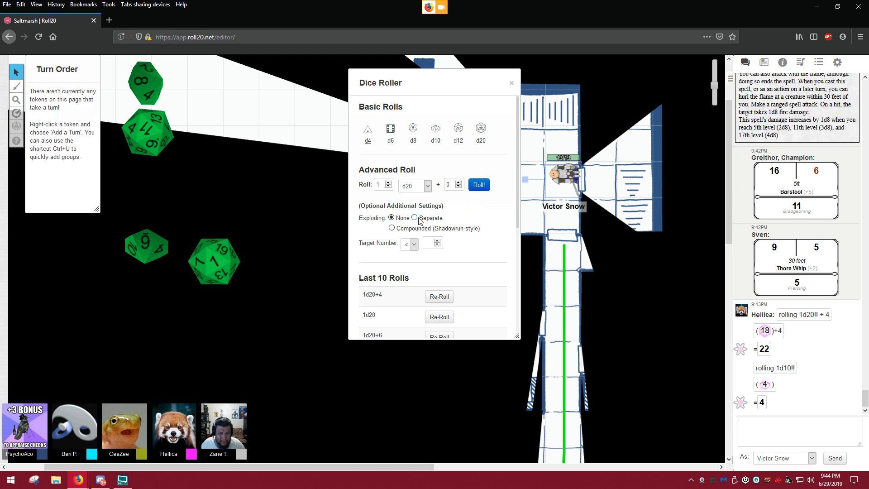
{"action": "left_click", "coordinate": [414, 217]}
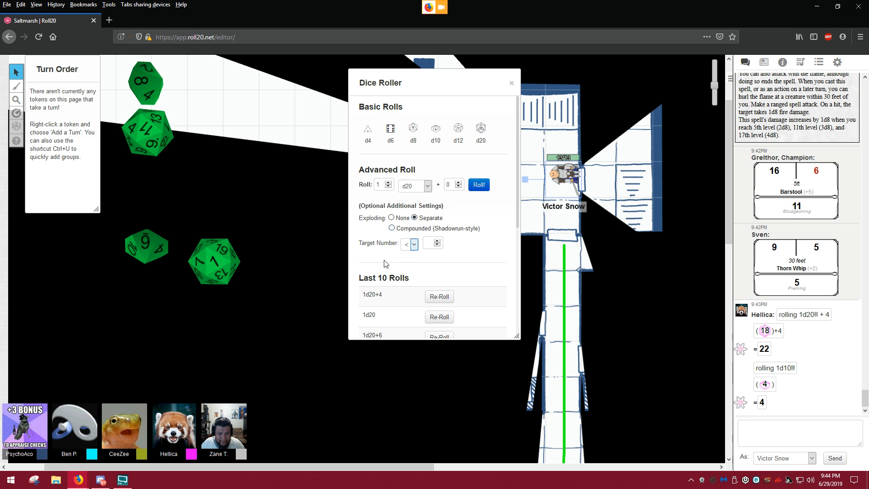
{"action": "mouse_move", "coordinate": [412, 132]}
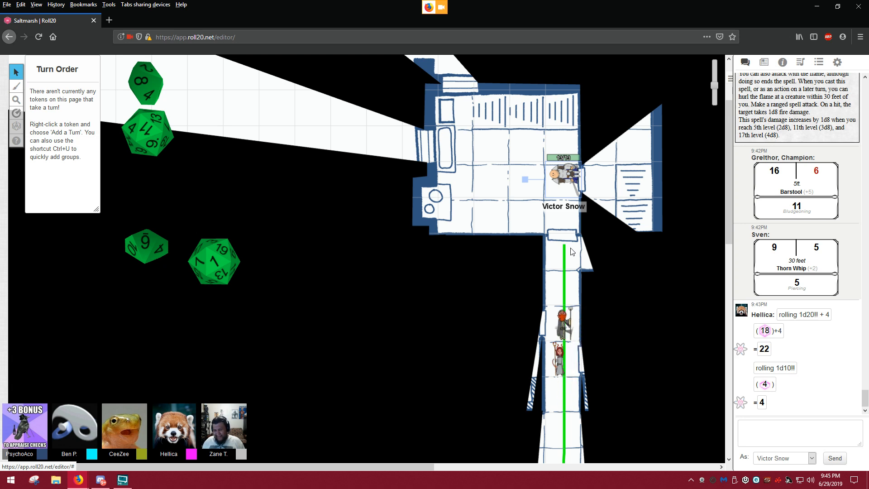
Step: Drag Victor Snow's token up the corridor into the room beside the other party token
{"action": "left_click_drag", "start_coordinate": [563, 175], "coordinate": [562, 313]}
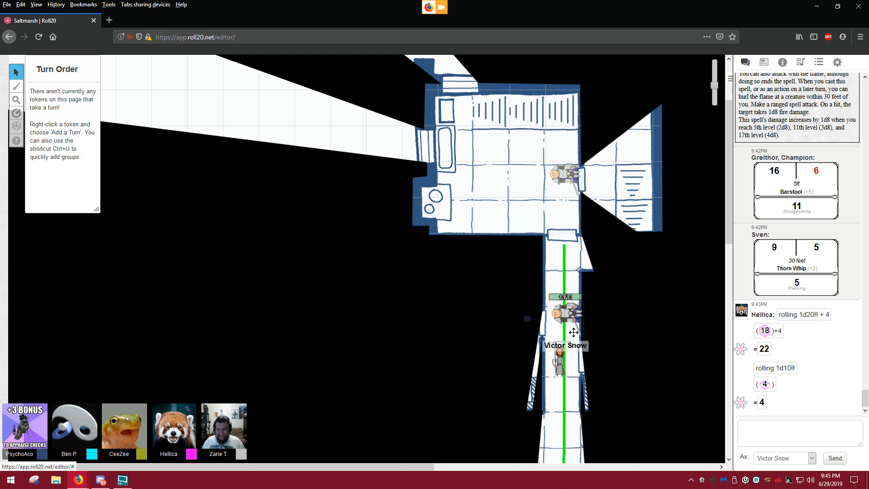
{"action": "left_click_drag", "start_coordinate": [565, 316], "coordinate": [565, 363]}
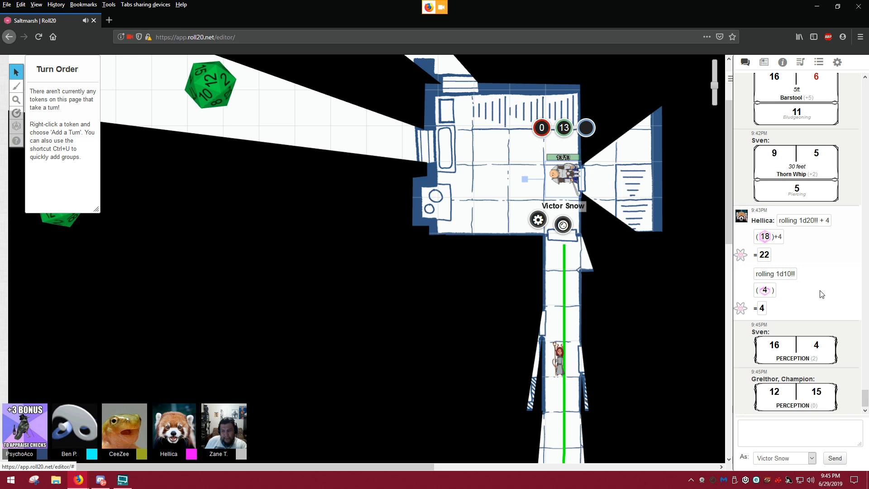
{"action": "mouse_move", "coordinate": [464, 369]}
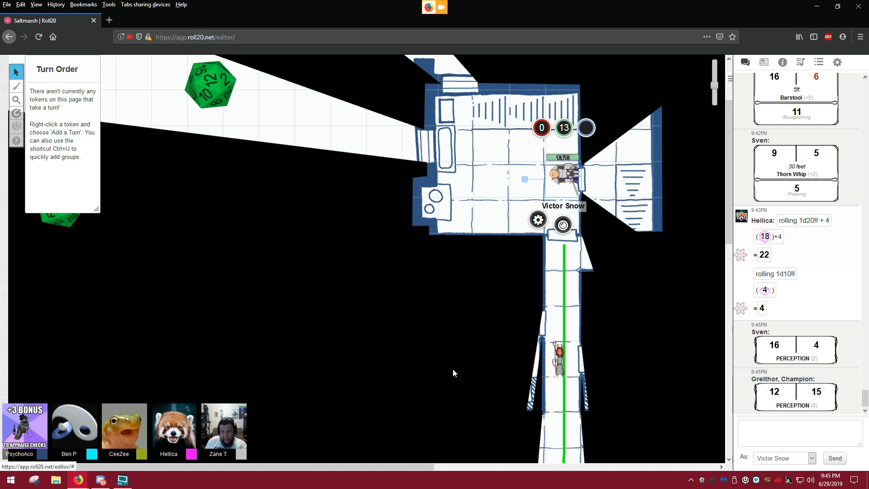
{"action": "mouse_move", "coordinate": [442, 380]}
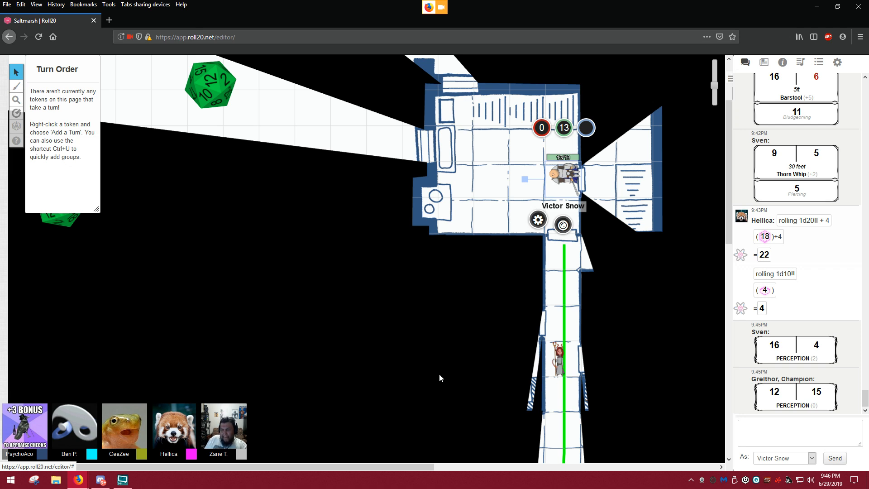
{"action": "mouse_move", "coordinate": [509, 337]}
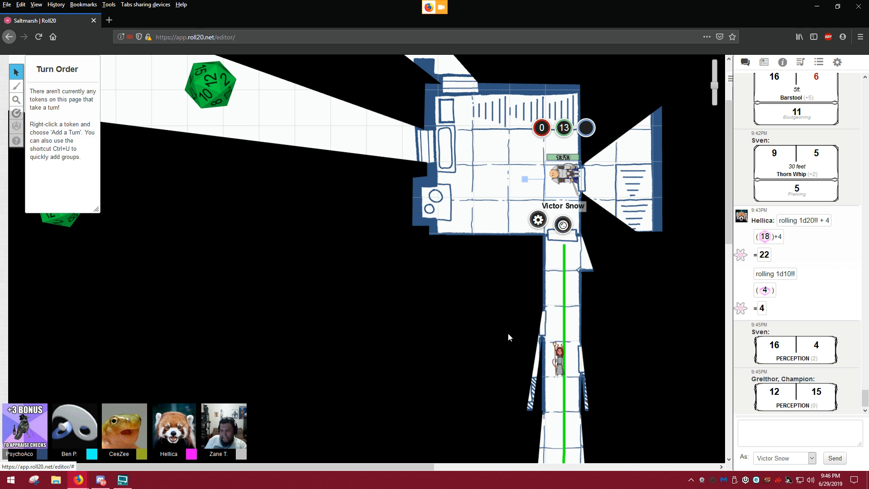
{"action": "mouse_move", "coordinate": [526, 315]}
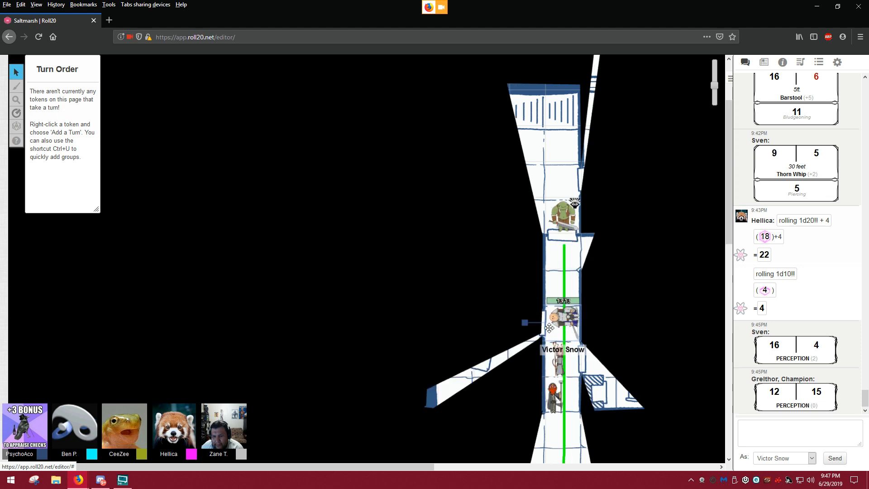
Step: Place Victor Snow's token on the room's right side by the shelves, near Hellica
{"action": "left_click_drag", "start_coordinate": [562, 321], "coordinate": [568, 377]}
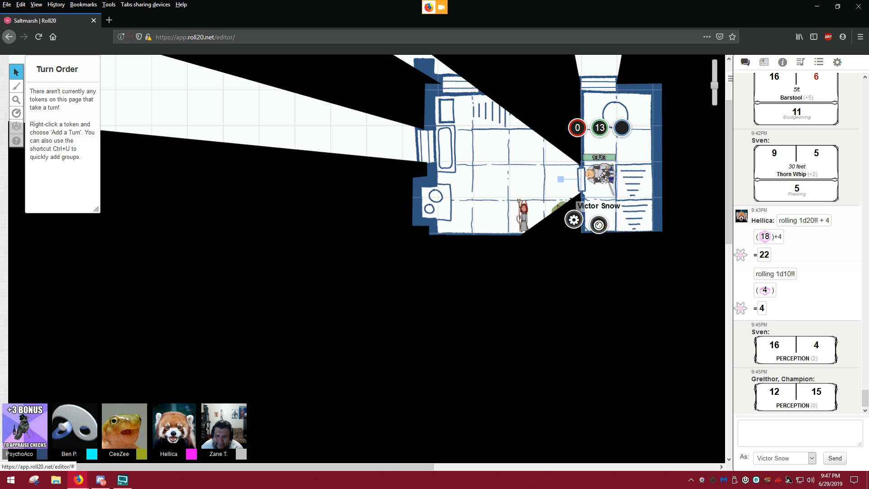
{"action": "mouse_move", "coordinate": [565, 205]}
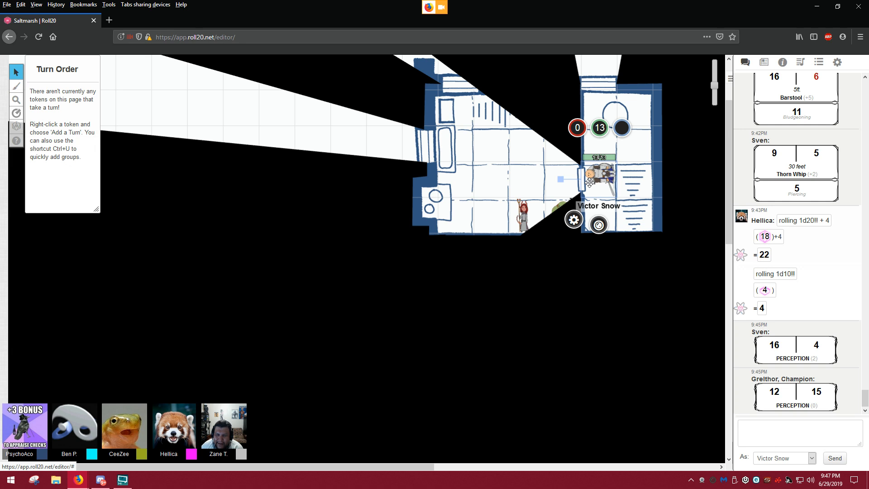
Step: Move Victor Snow's token further along, blacking out the whole map view
{"action": "left_click_drag", "start_coordinate": [521, 214], "coordinate": [560, 177]}
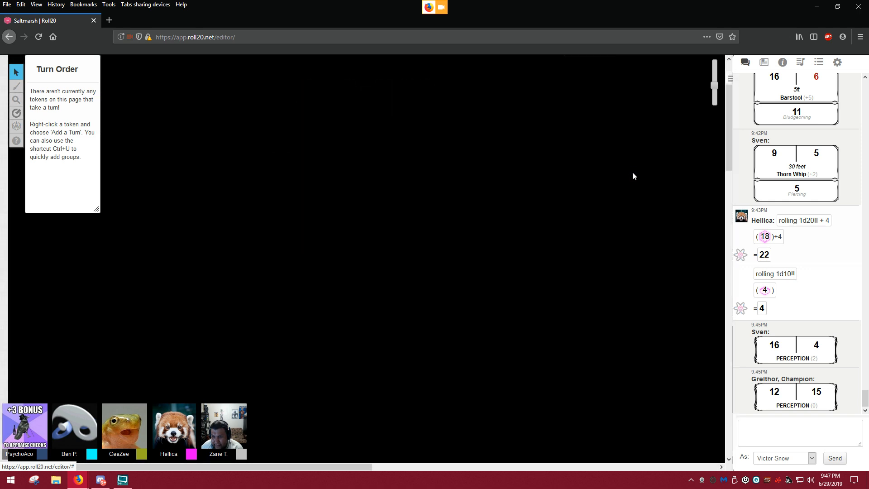
{"action": "mouse_move", "coordinate": [692, 174]}
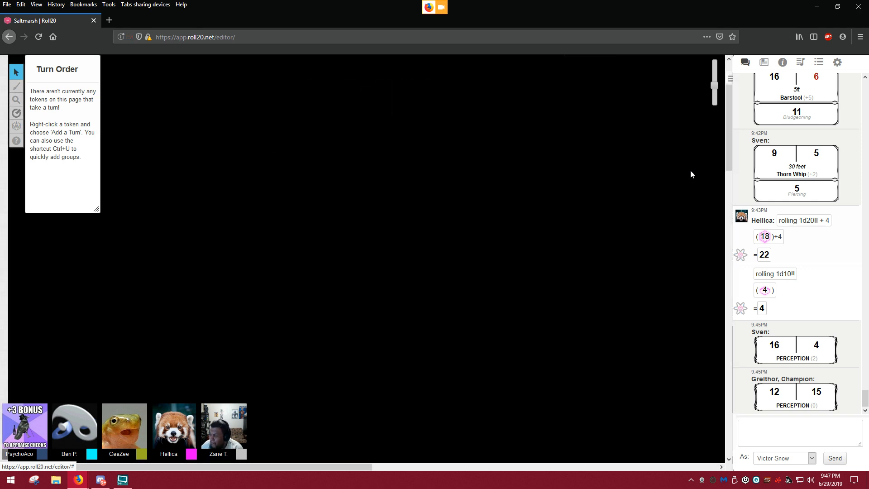